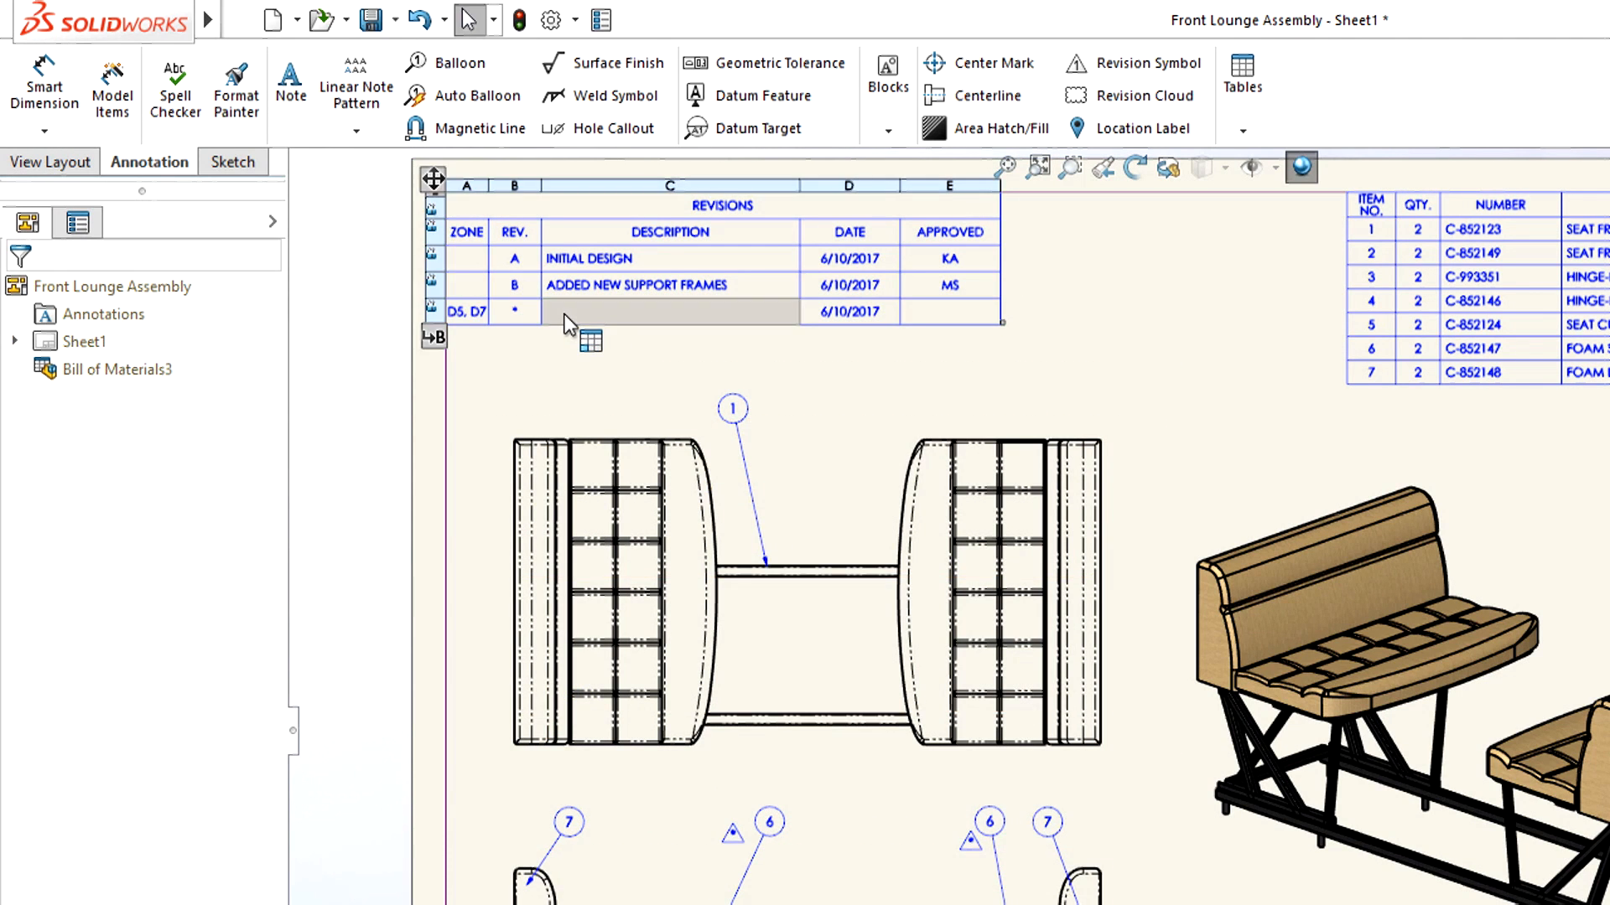
Enter UPDATED FOAM CUSHION as the new revision row's description.
{"action": "type", "text": "UPDATED FOAM CUSHION"}
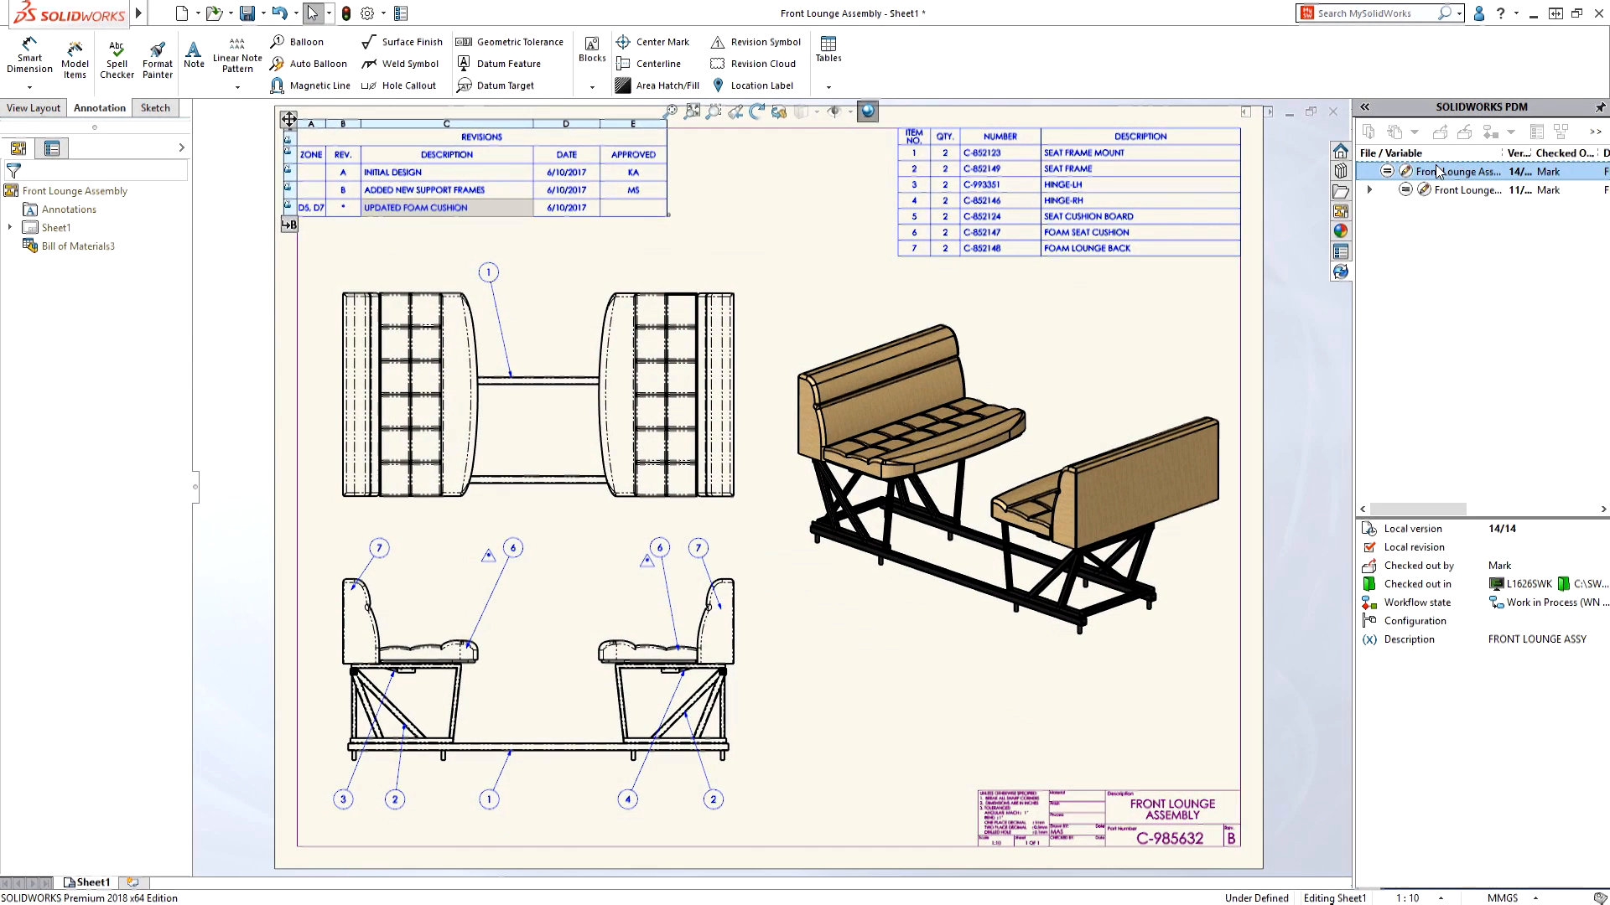
Check the drawing and its assembly into the PDM vault as new versions.
{"action": "left_click", "coordinate": [1466, 131]}
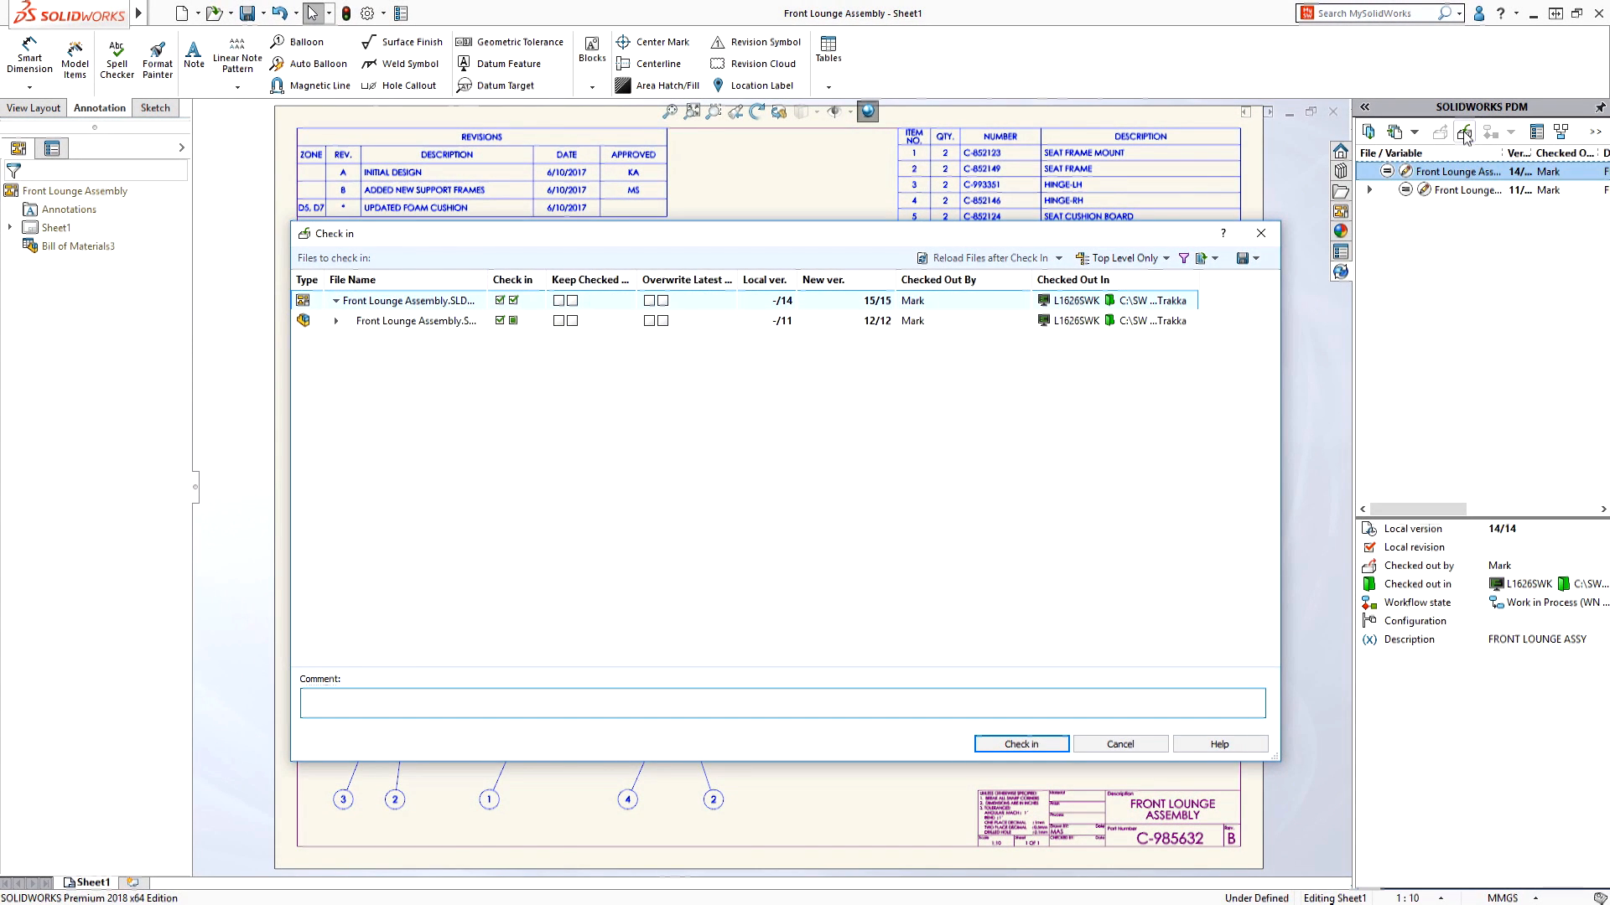
{"action": "left_click", "coordinate": [1017, 742]}
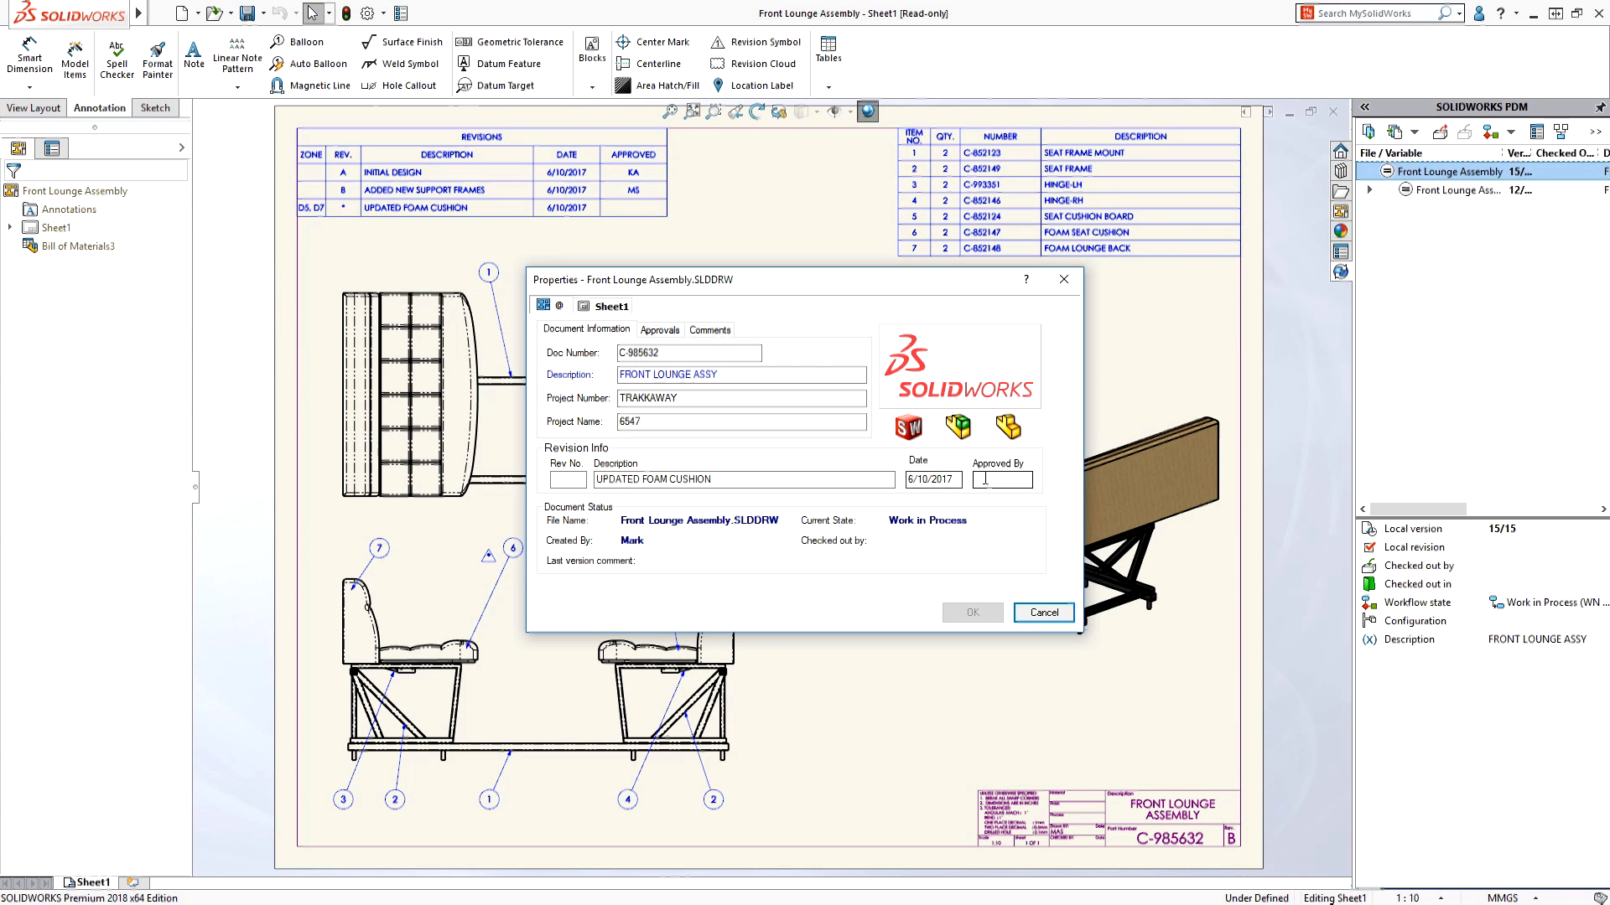
Run the Admin Approval transition so the drawing is Released at revision C, approved by MS.
{"action": "left_click", "coordinate": [1041, 612]}
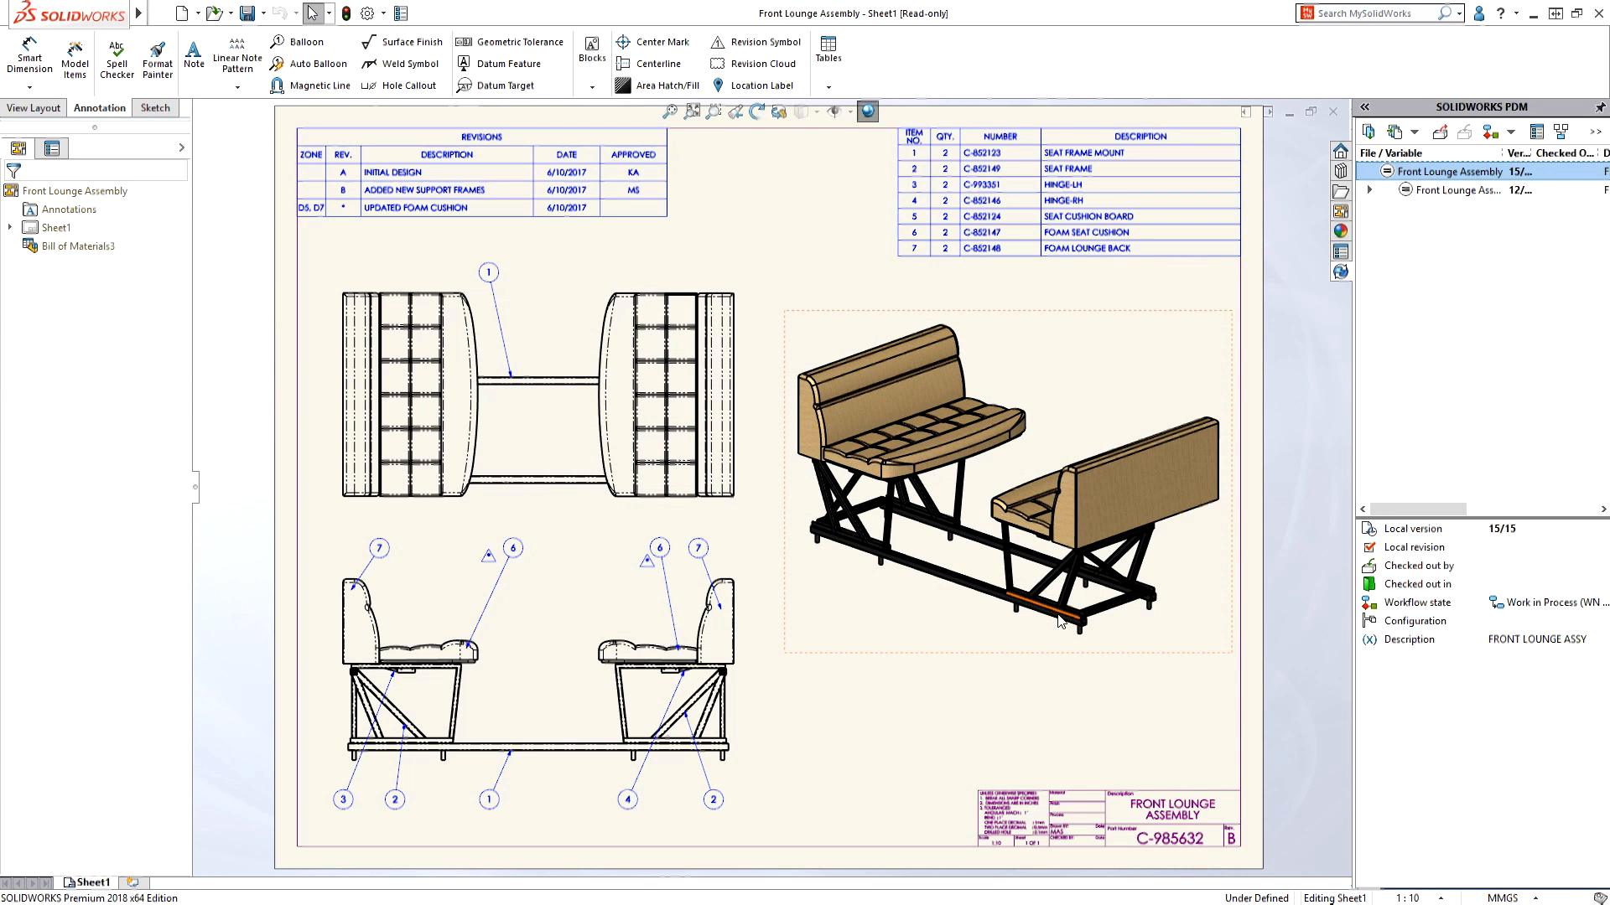
{"action": "left_click", "coordinate": [1513, 131]}
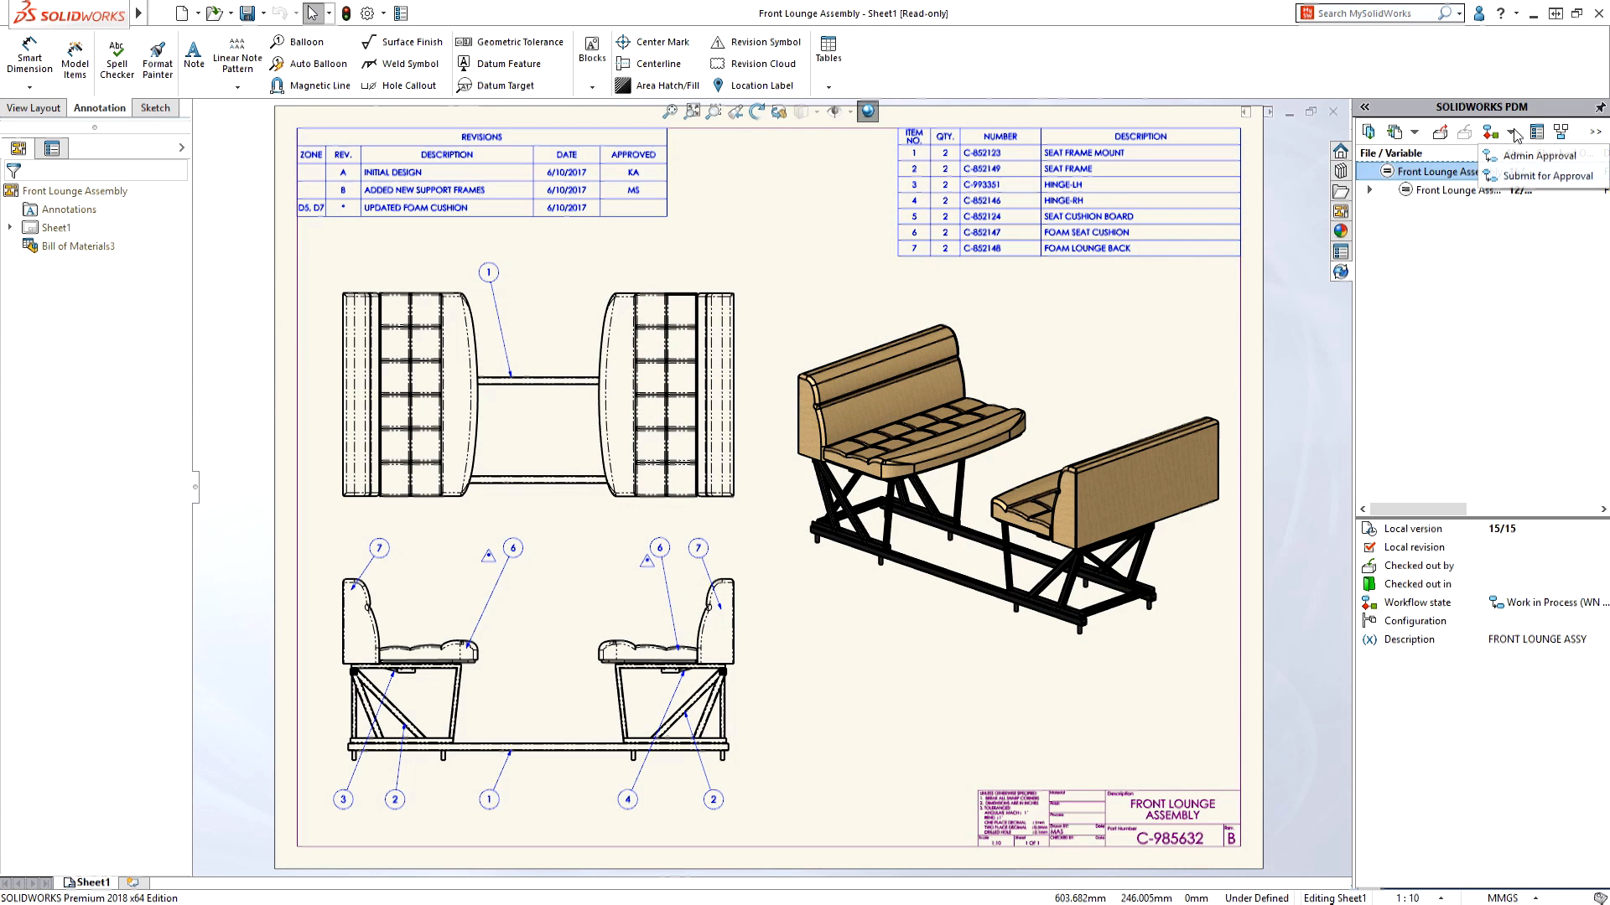
{"action": "left_click", "coordinate": [1538, 154]}
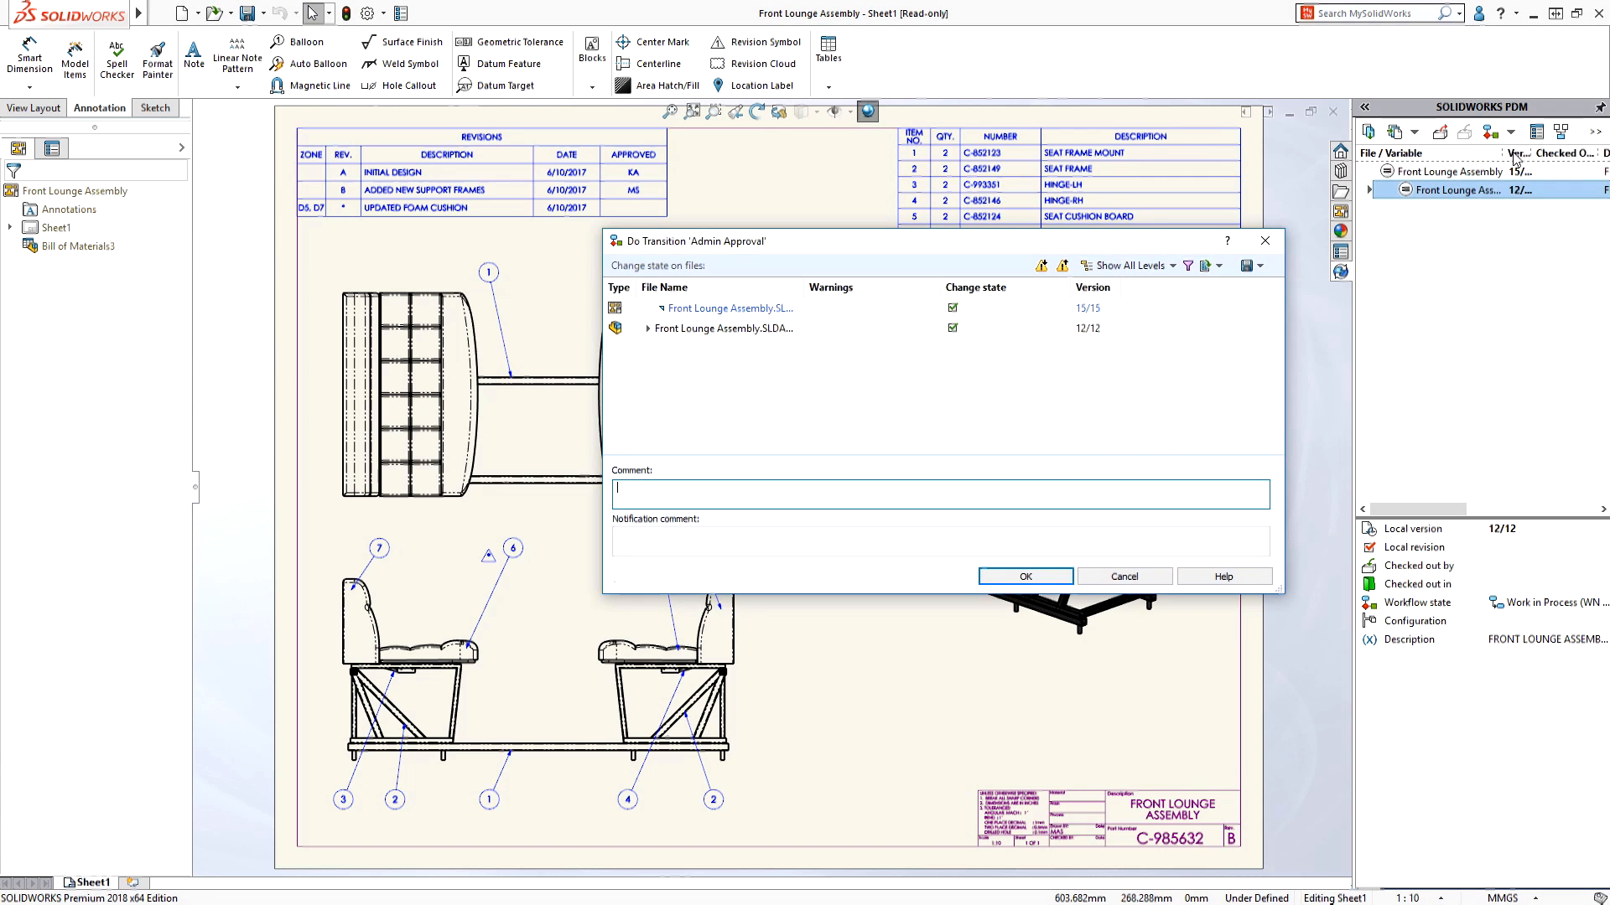
{"action": "left_click", "coordinate": [1023, 575]}
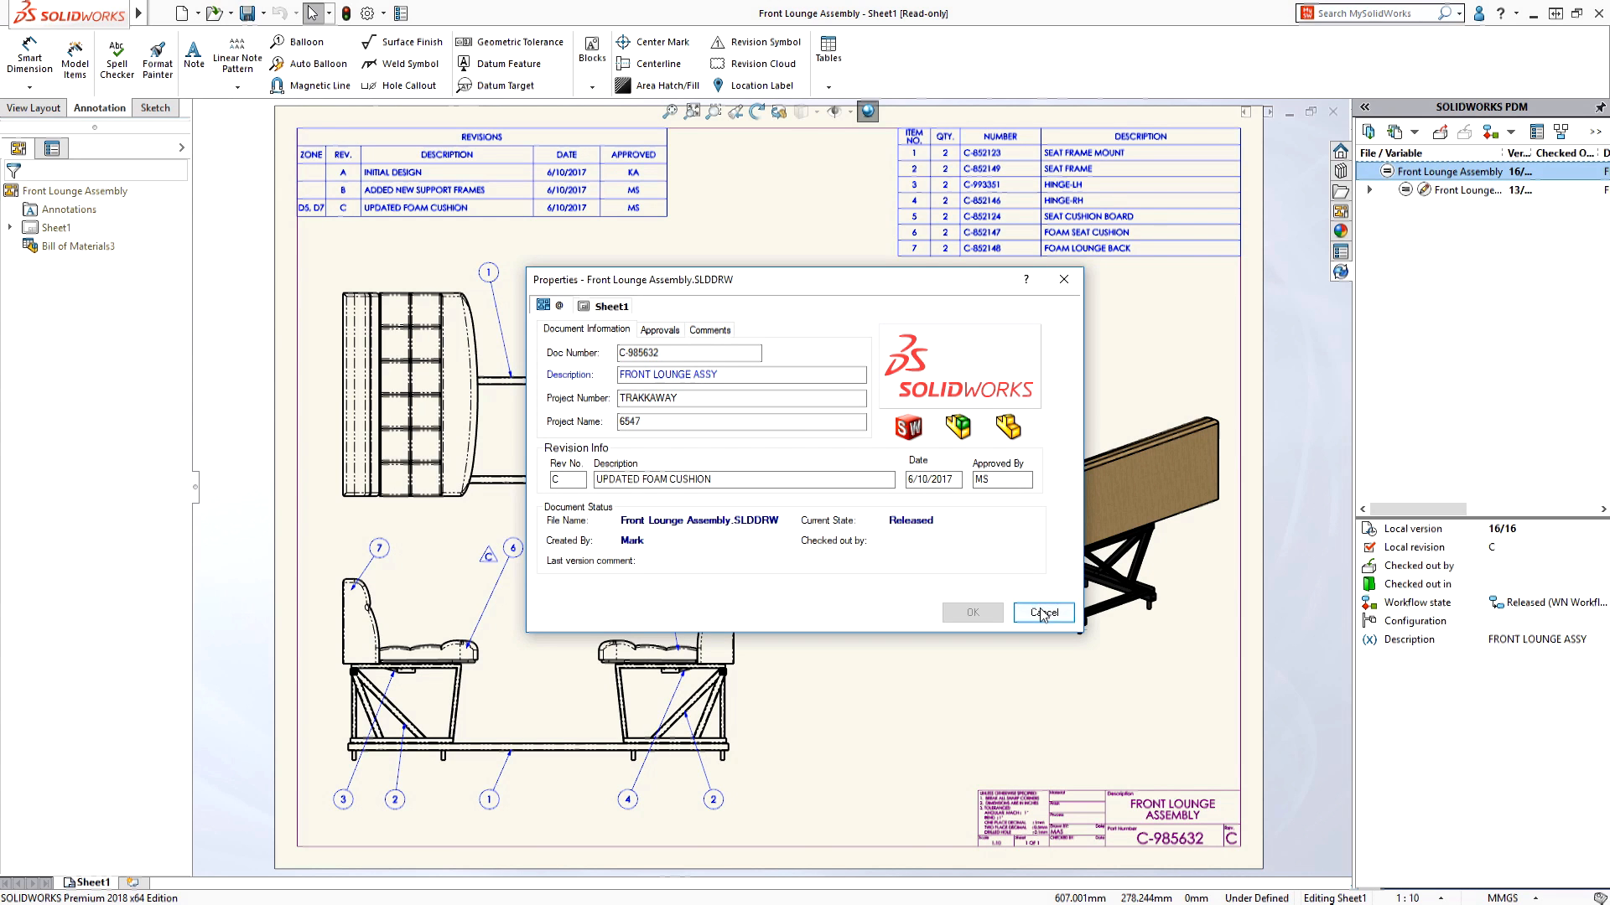
{"action": "left_click", "coordinate": [1039, 613]}
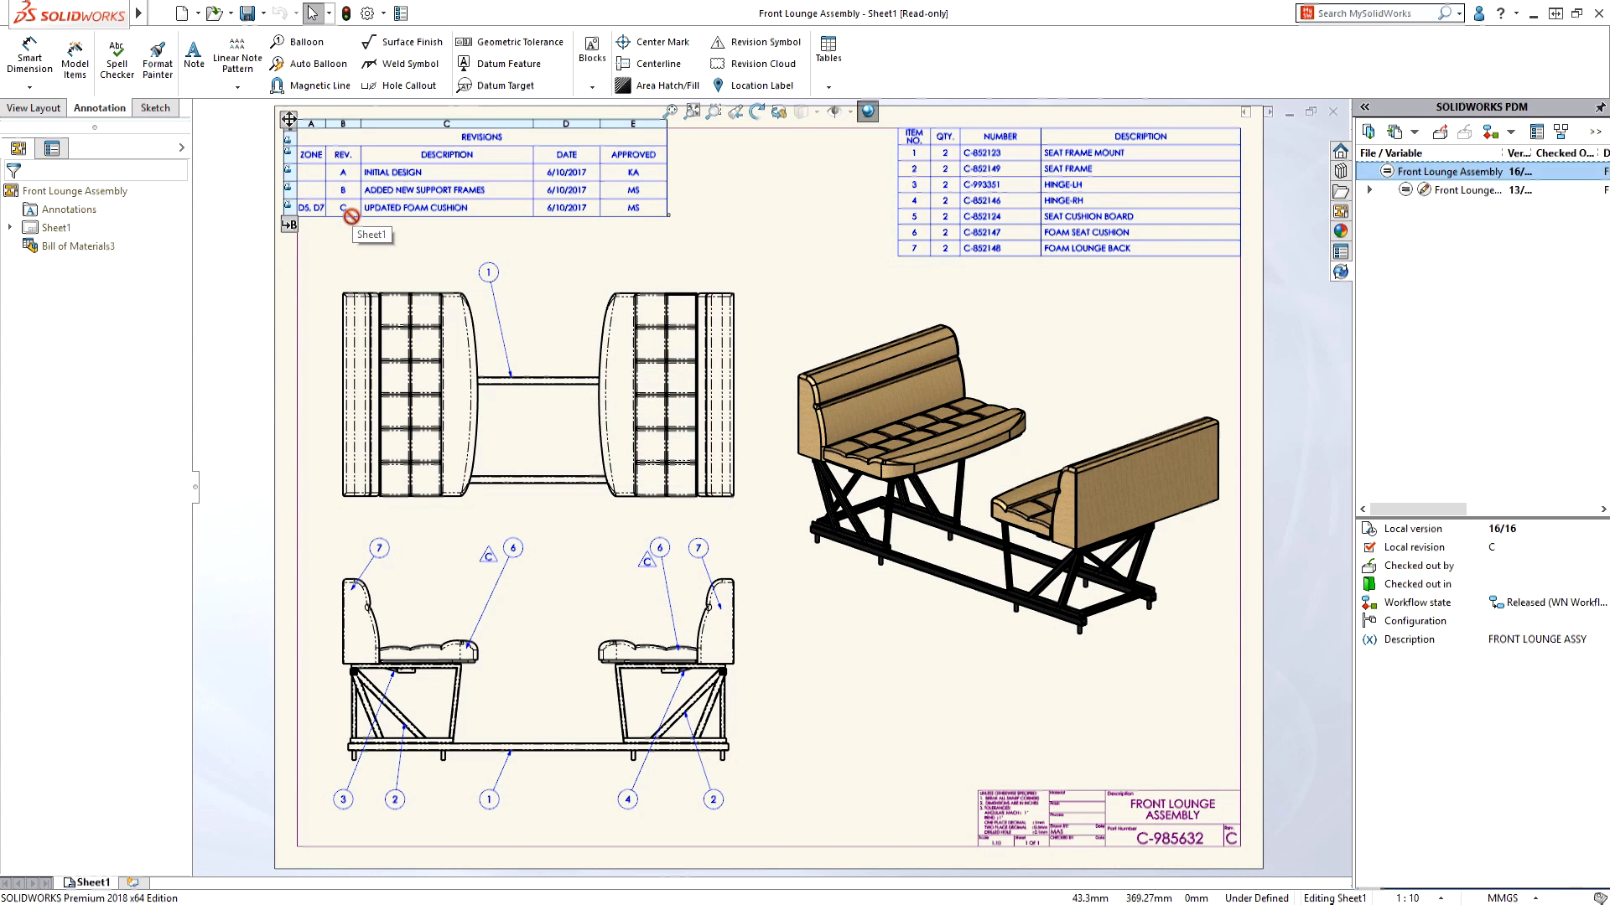